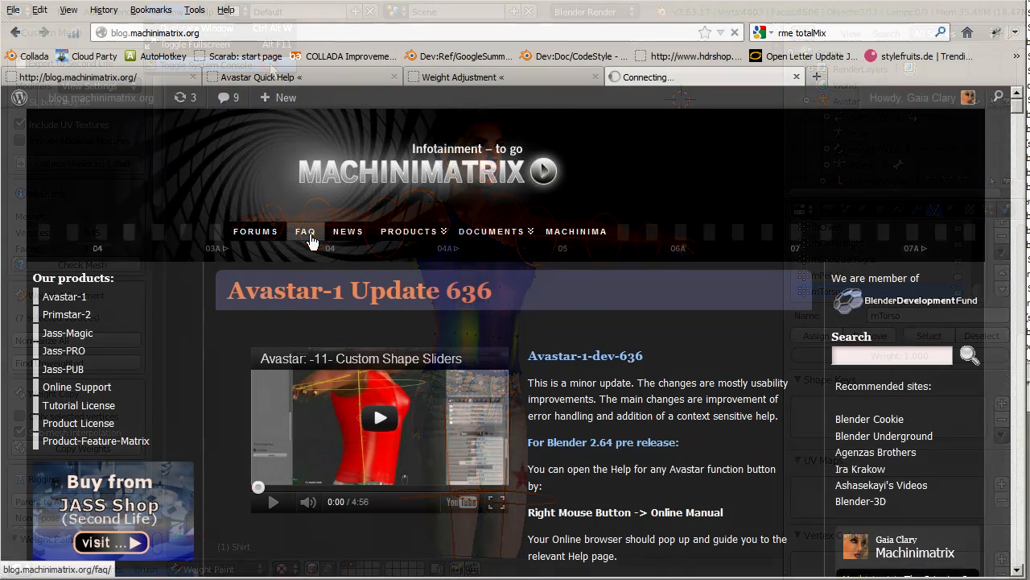
Step: Go to the blog's General FAQ page and choose the Avastar Reference documentation
left_click(306, 232)
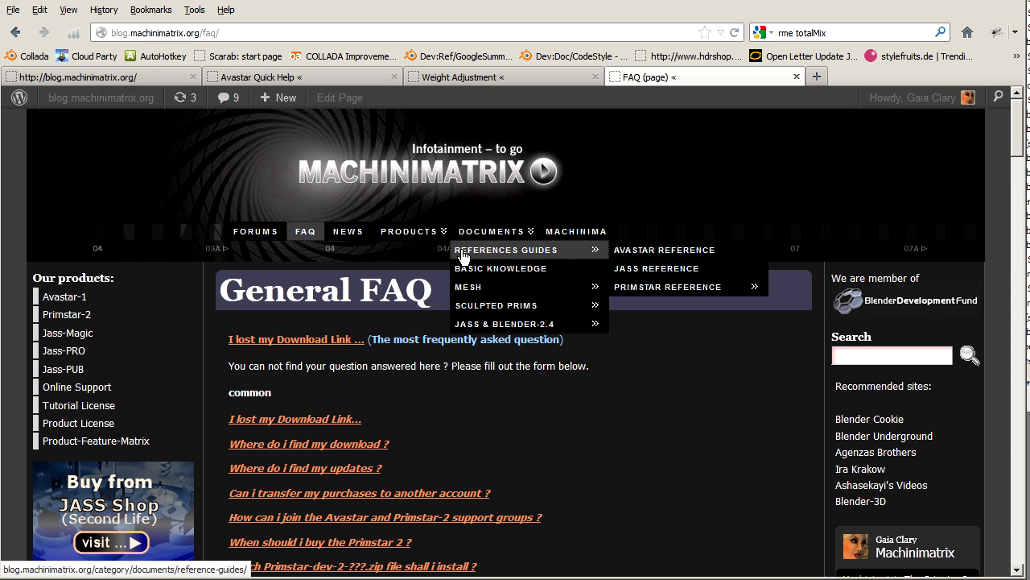
mouse_move(663, 249)
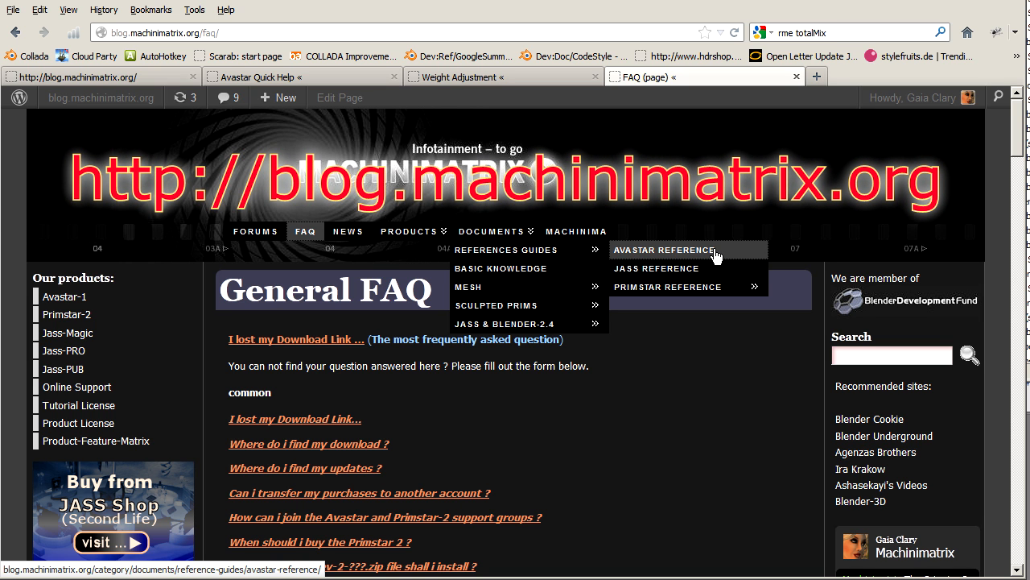
left_click(663, 250)
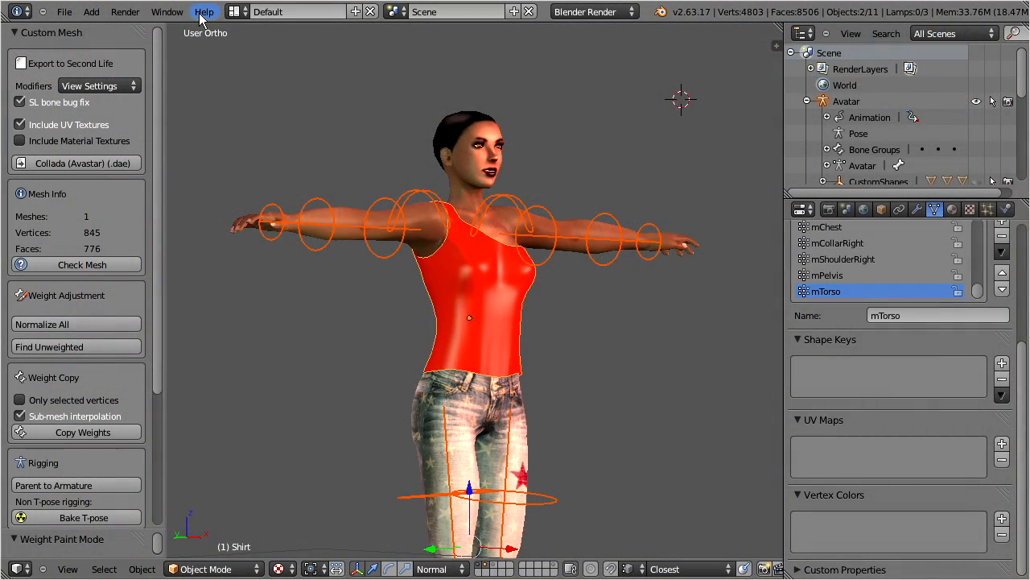
left_click(205, 11)
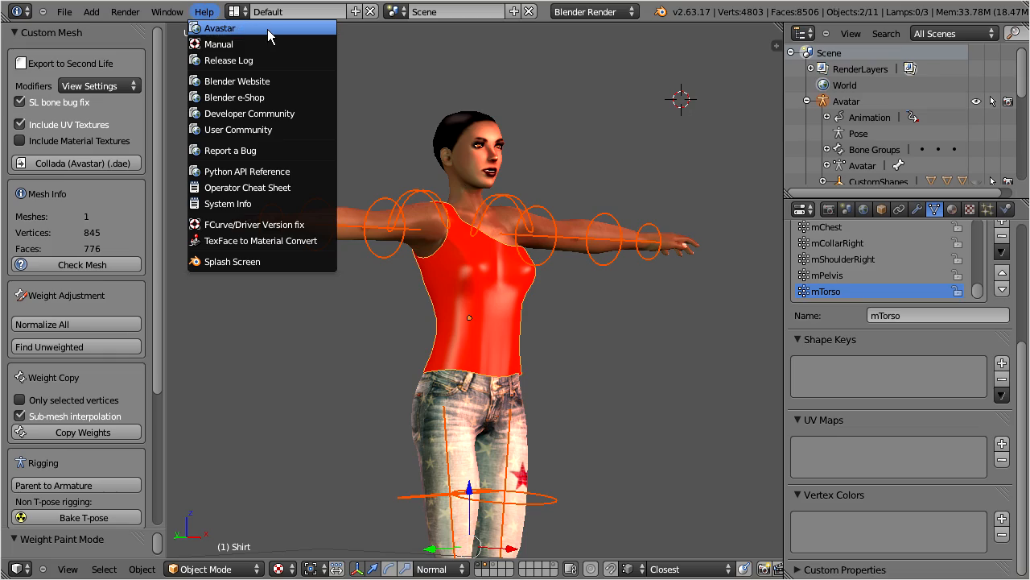
left_click(219, 28)
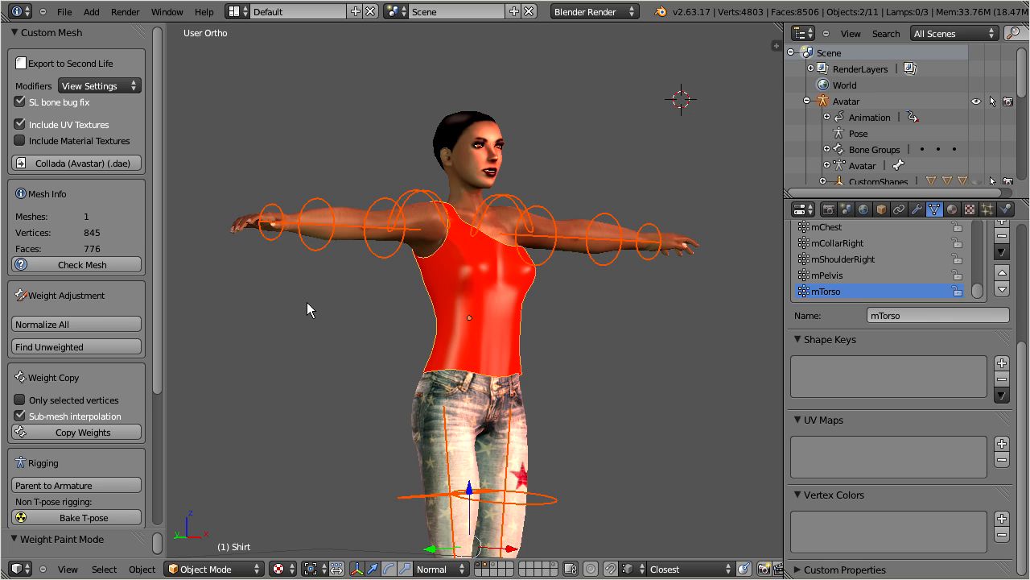
mouse_move(187, 425)
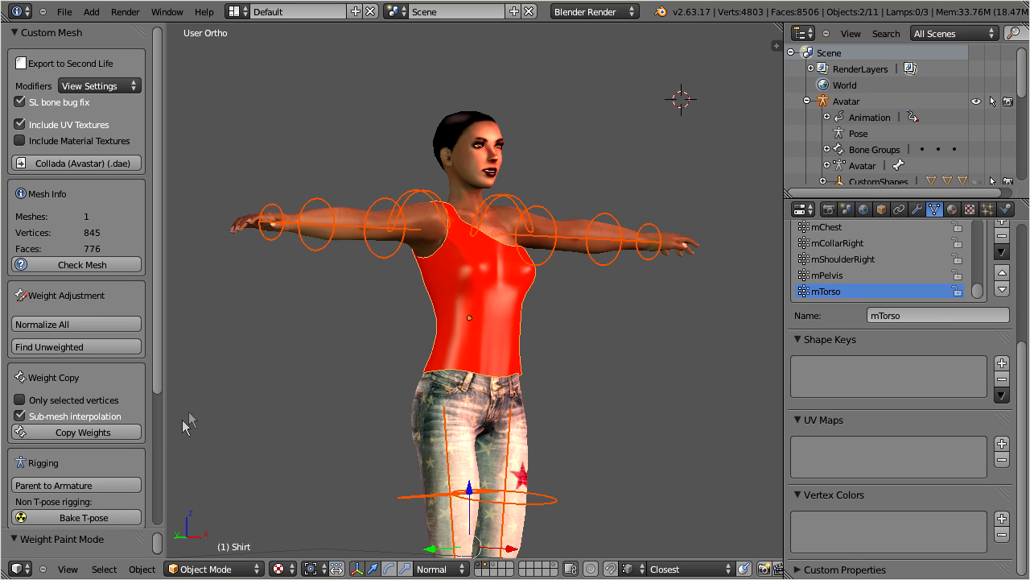
Step: Run Parent to Armature on the shirt, triggering the 'all meshes already parented' warning
left_click(76, 485)
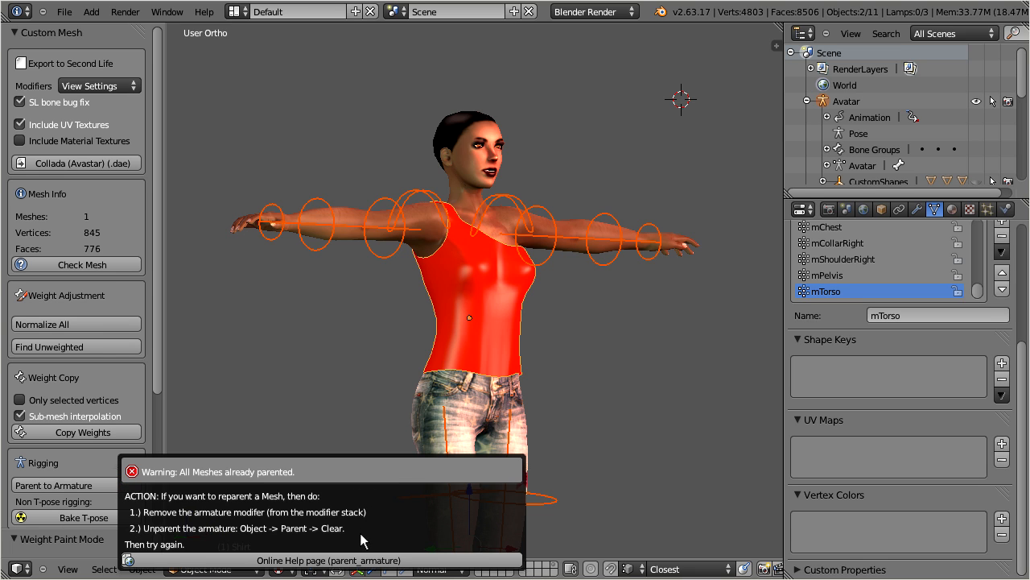
mouse_move(304, 551)
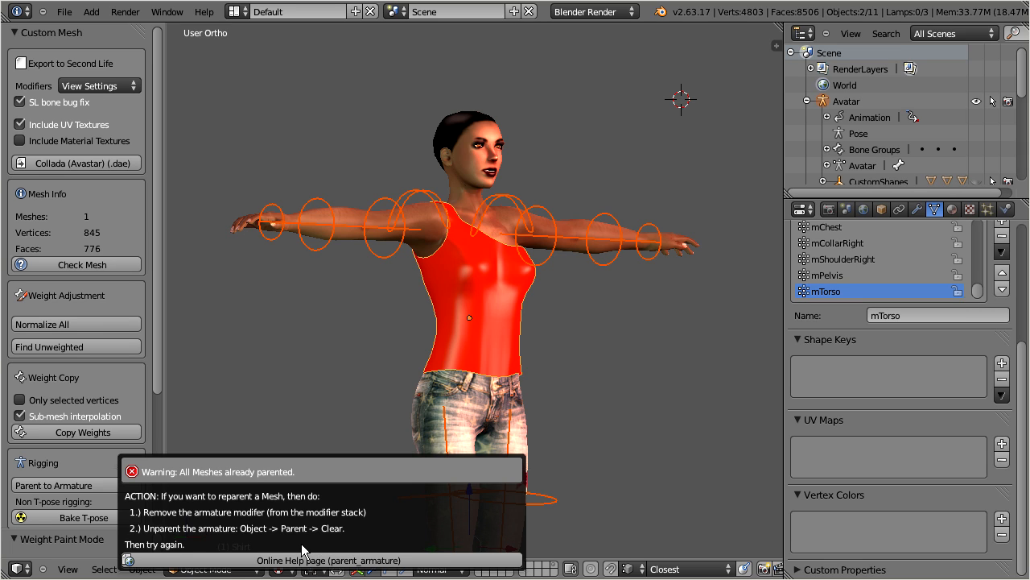
mouse_move(386, 496)
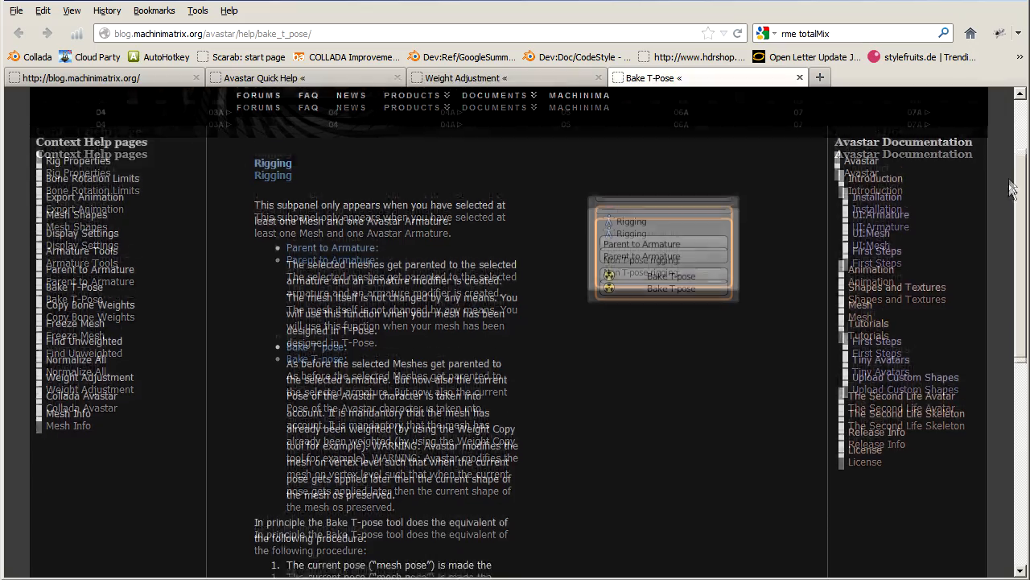
Step: Scroll the Bake T-Pose help page down to its Rigging explanation
scroll("down", 3)
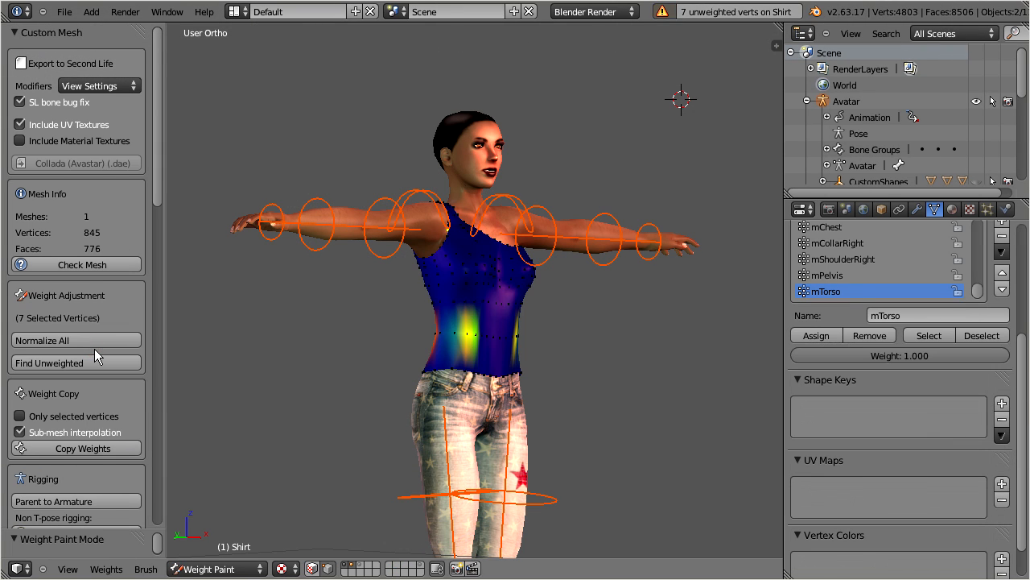
Step: Run Find Unweighted on the Shirt, selecting its 7 unweighted vertices, then bring up the Window menu
left_click(76, 448)
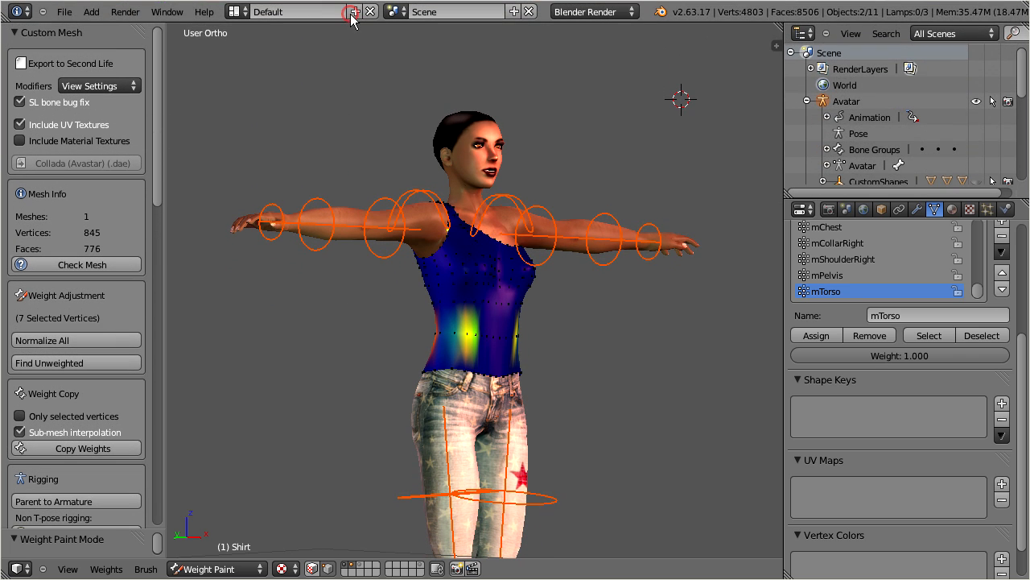
left_click(168, 11)
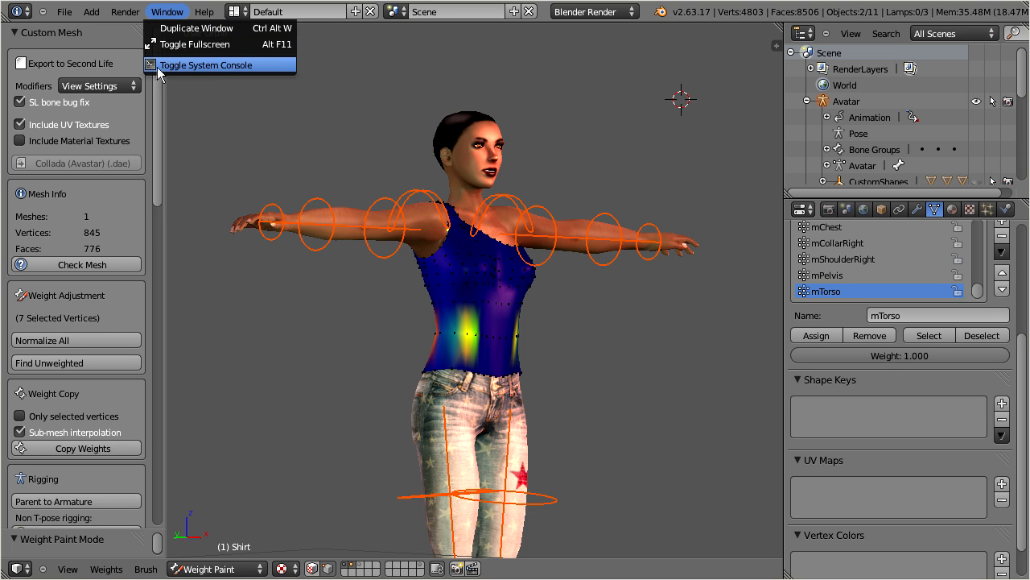
Step: Show the system console with Avastar's unweighted-vertex errors, then go to the Machinimatrix support forums
left_click(206, 65)
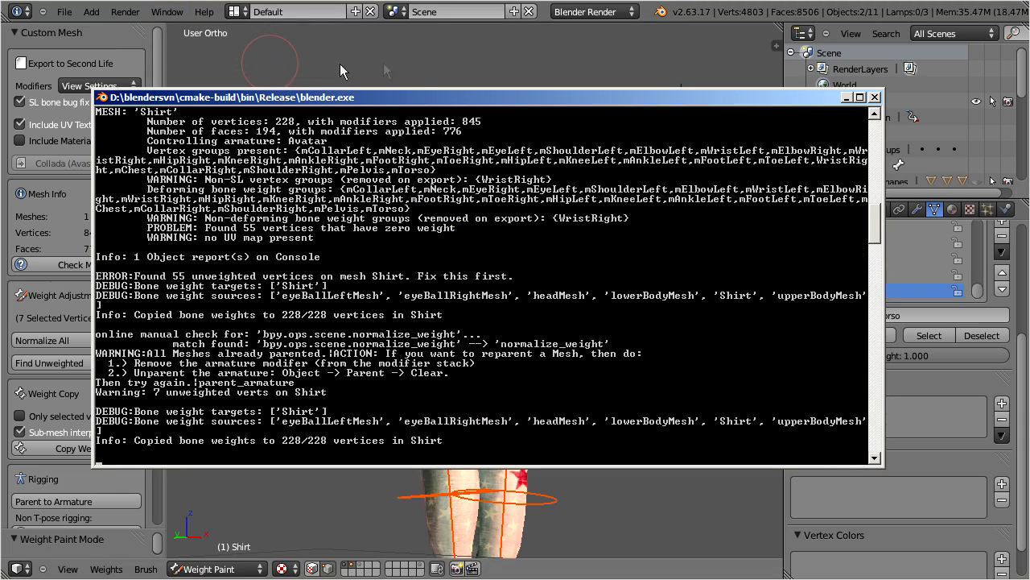
left_click(874, 97)
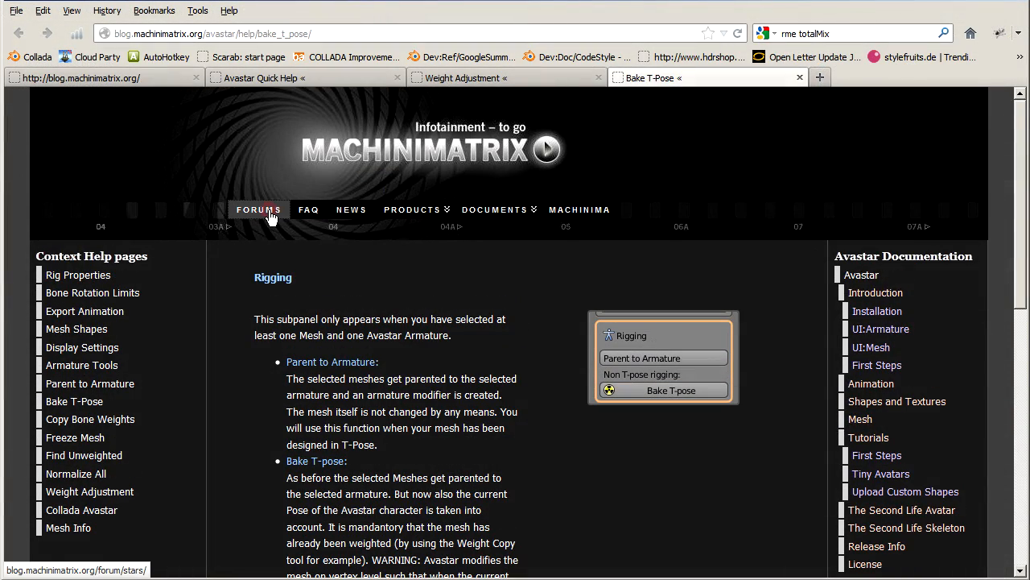
left_click(258, 209)
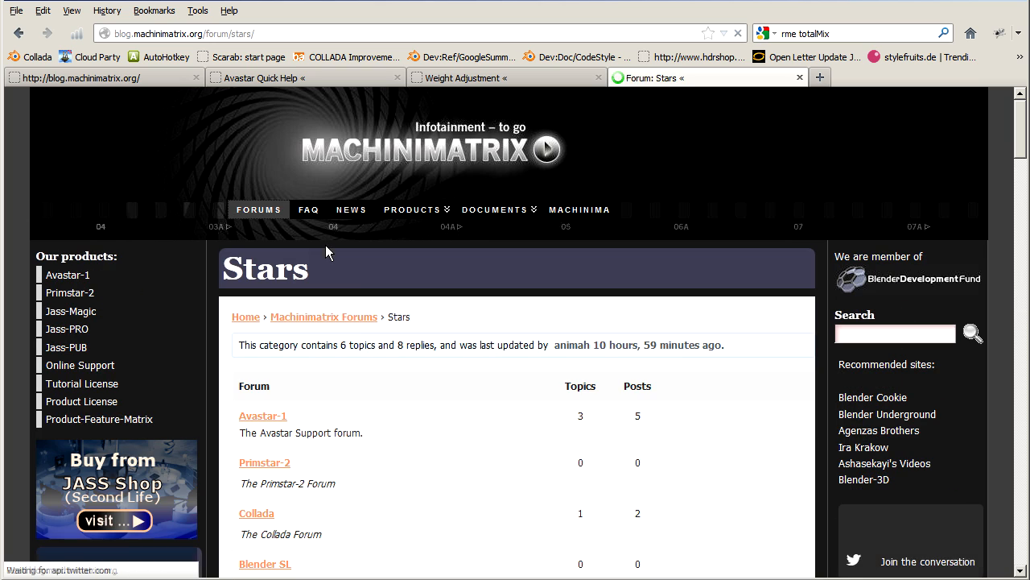